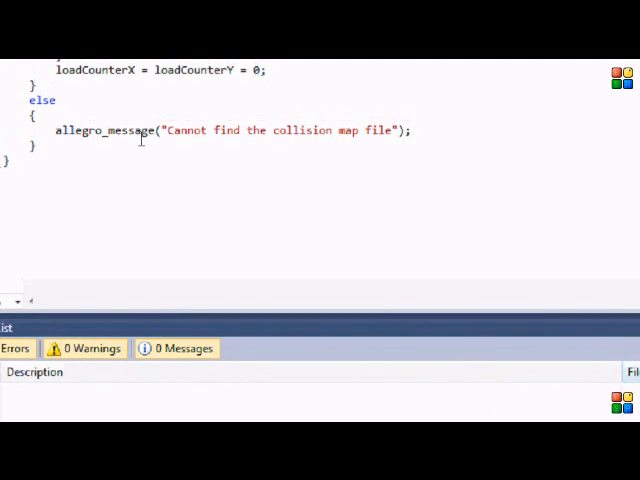
Step: Locate the PlatformCollision declaration with its position, velocity, direction, speed, Jump and Platform parameters in Collision.h
{"action": "scroll", "scroll_direction": "down", "scroll_amount": 3}
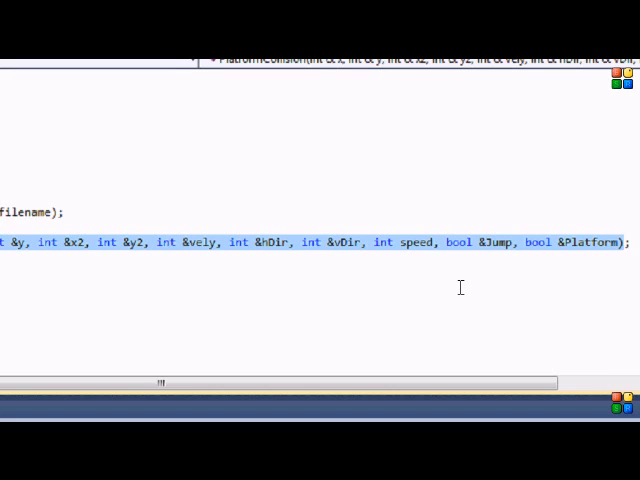
{"action": "mouse_move", "coordinate": [412, 288]}
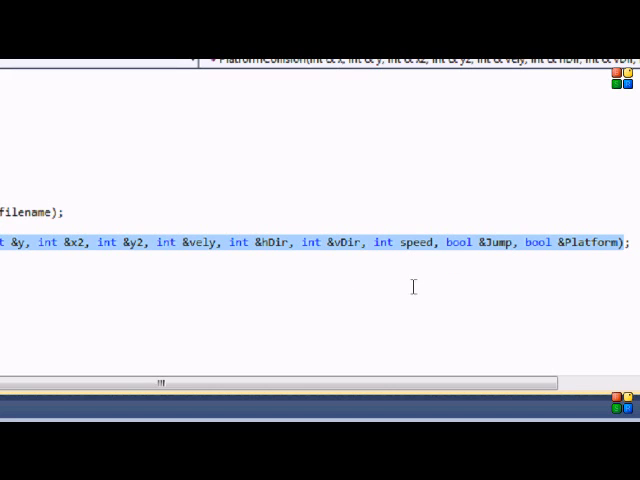
{"action": "left_click", "coordinate": [304, 96]}
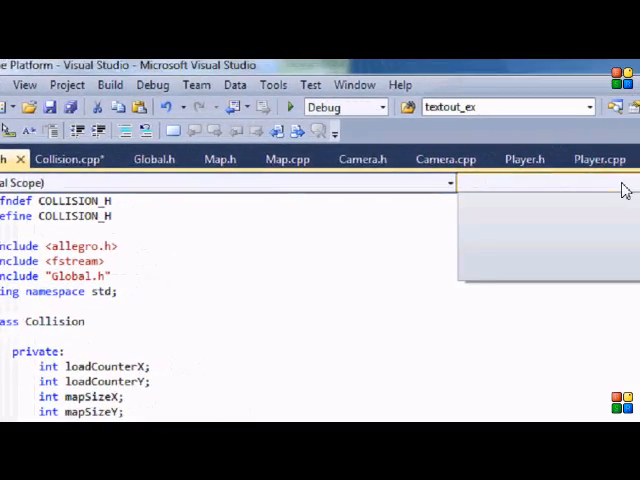
Step: Show the Player.cpp KEY_UP jump block that sets Platform = false
{"action": "left_click", "coordinate": [596, 160]}
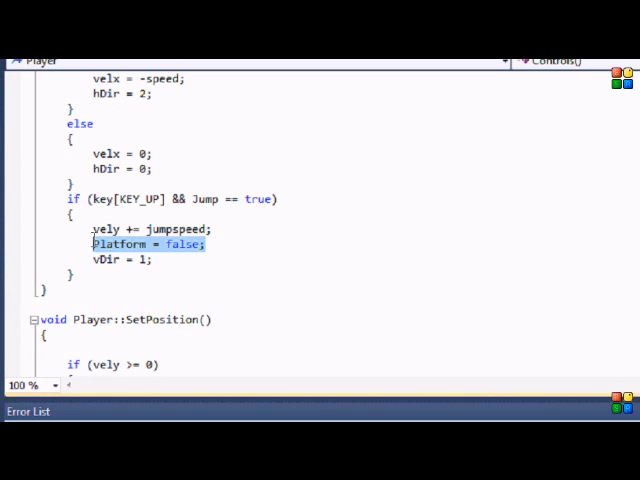
{"action": "mouse_move", "coordinate": [136, 268]}
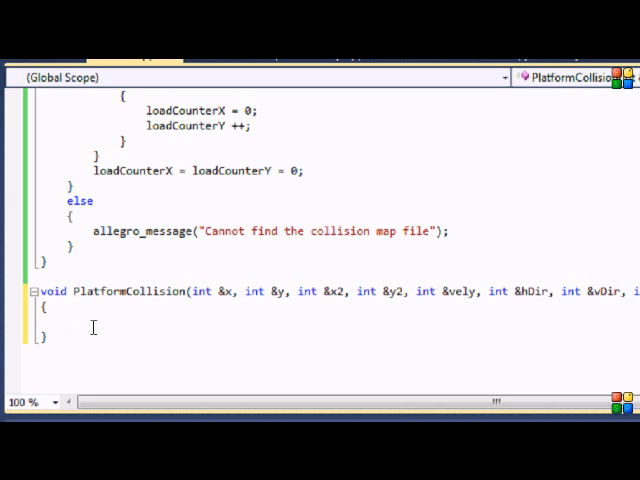
Step: Write the outer loop for (int i = 0; i < mapSizeX; i++) and qualify the function with Collision::
{"action": "left_click", "coordinate": [344, 112]}
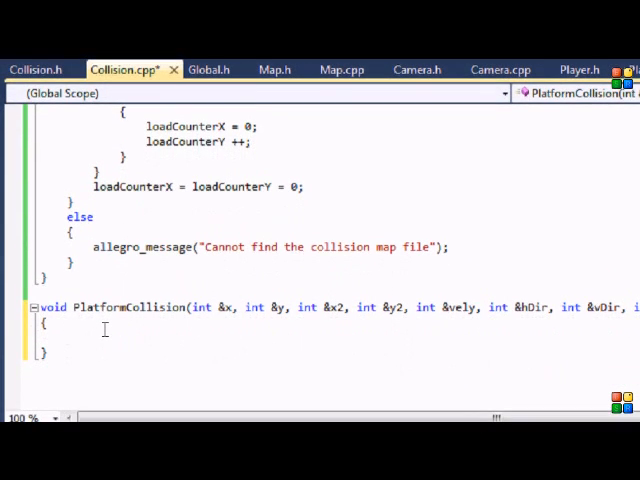
{"action": "type", "text": "for (in"}
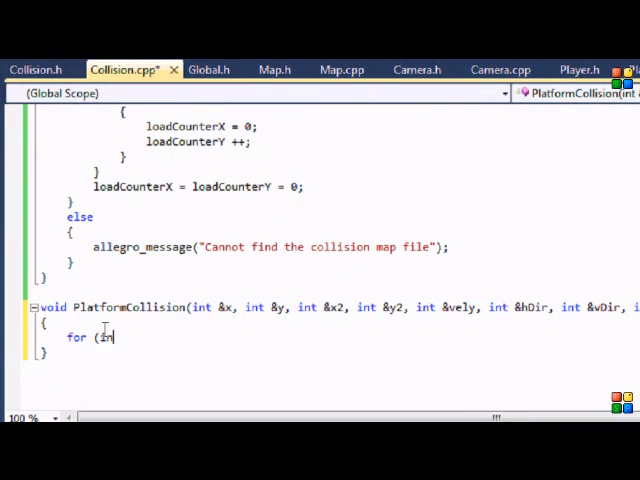
{"action": "type", "text": "nt i = 0; i < map"}
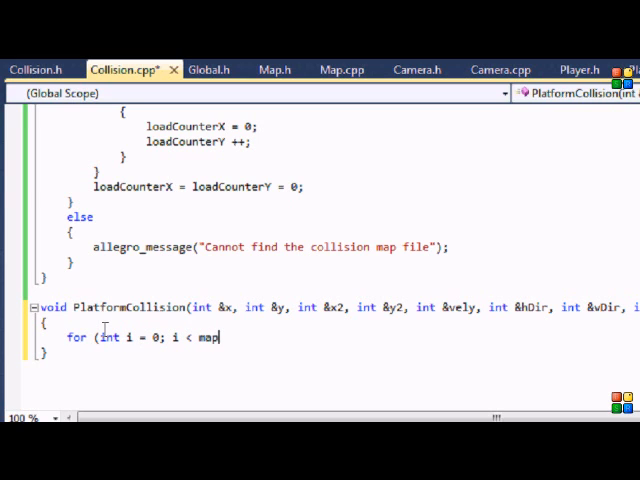
{"action": "type", "text": "SizeX; i"}
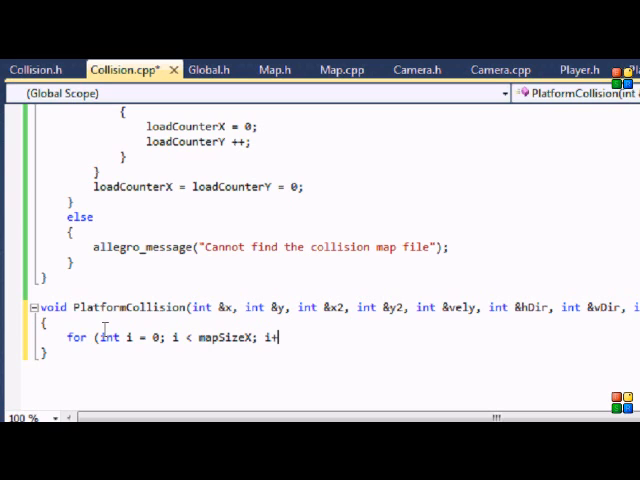
{"action": "type", "text": "+)"}
{"action": "type", "text": "{"}
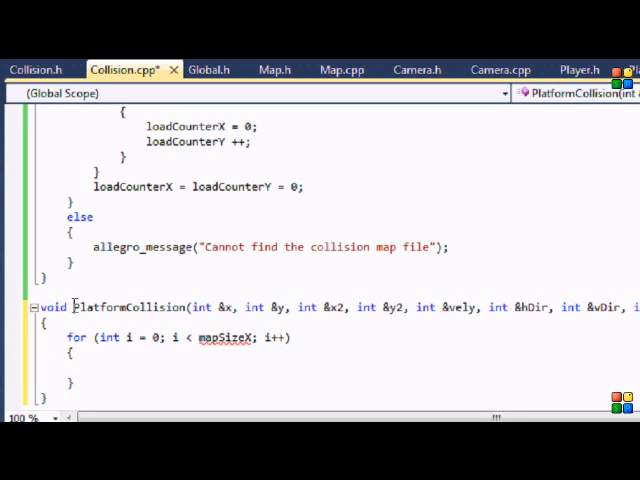
{"action": "type", "text": "Collision::"}
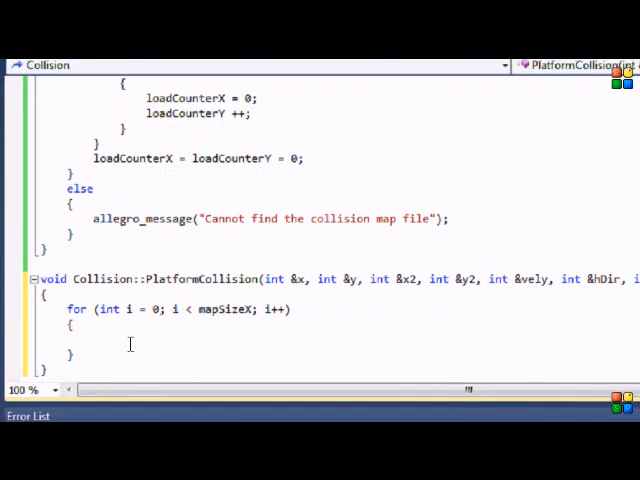
Step: Begin the nested inner loop for (int j = 0; j < mapSizeY ...)
{"action": "type", "text": "for (int"}
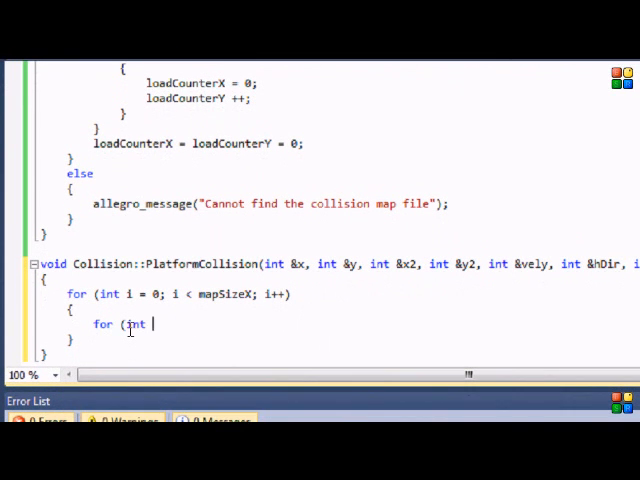
{"action": "type", "text": "j = 0;"}
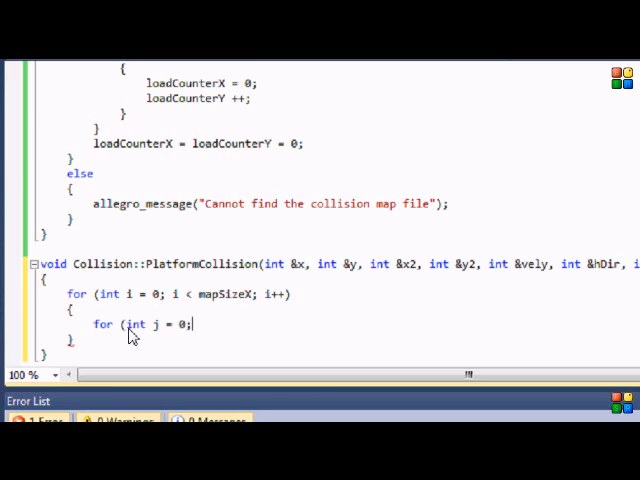
{"action": "type", "text": "j < mapSizeY"}
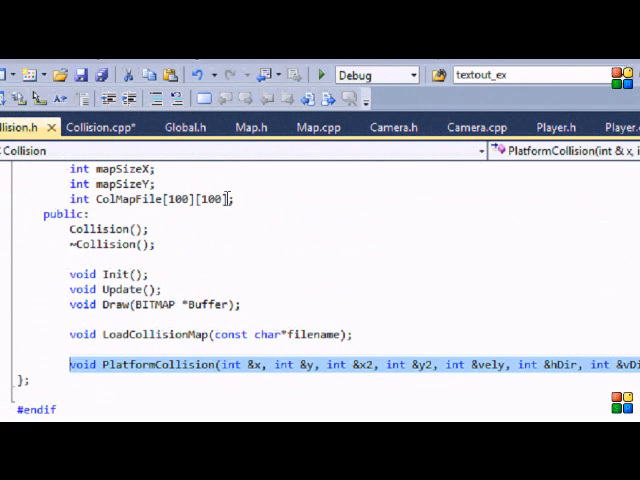
Step: Inside the nested loops, add the block check if(ColMapFile[i][j] == 1)
{"action": "left_click", "coordinate": [96, 140]}
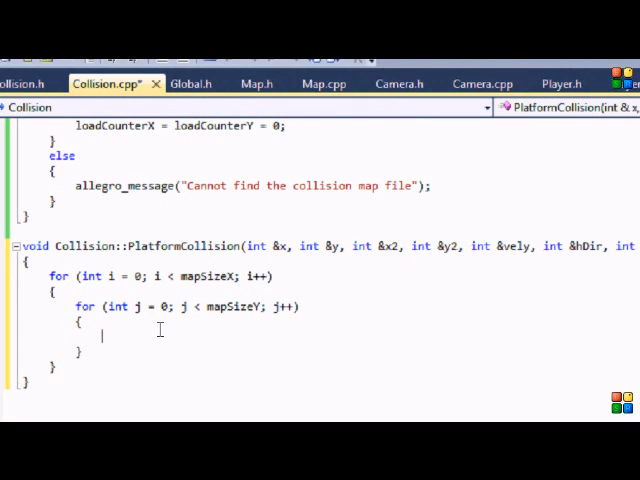
{"action": "type", "text": "i"}
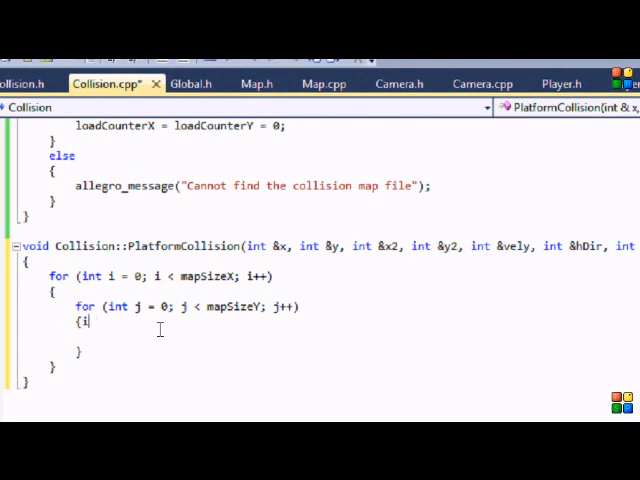
{"action": "type", "text": "f(ColMap[i"}
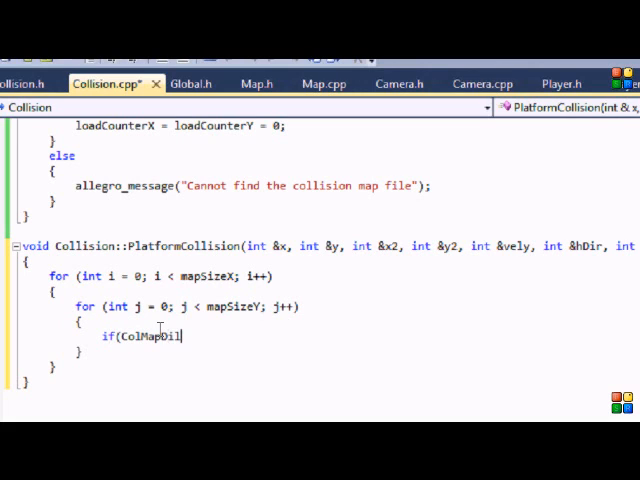
{"action": "type", "text": "File[i]"}
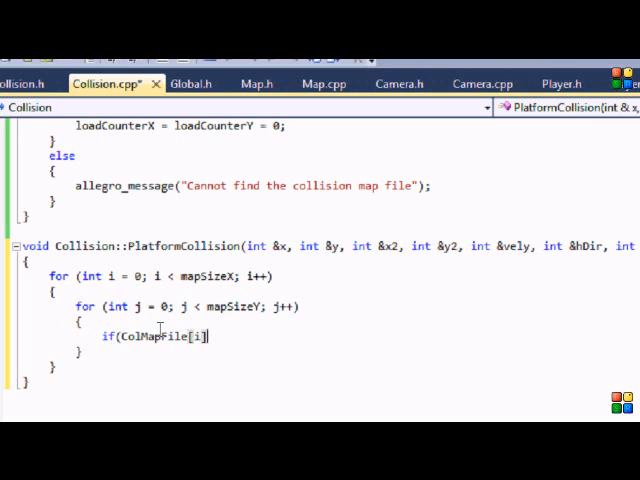
{"action": "type", "text": "[j]"}
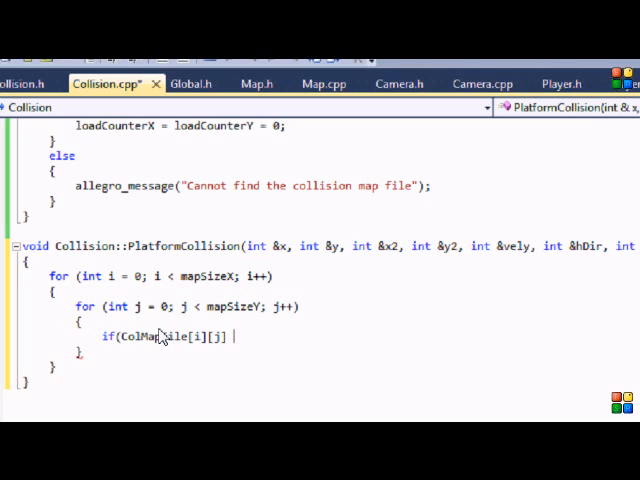
{"action": "type", "text": "== 1"}
{"action": "type", "text": "{"}
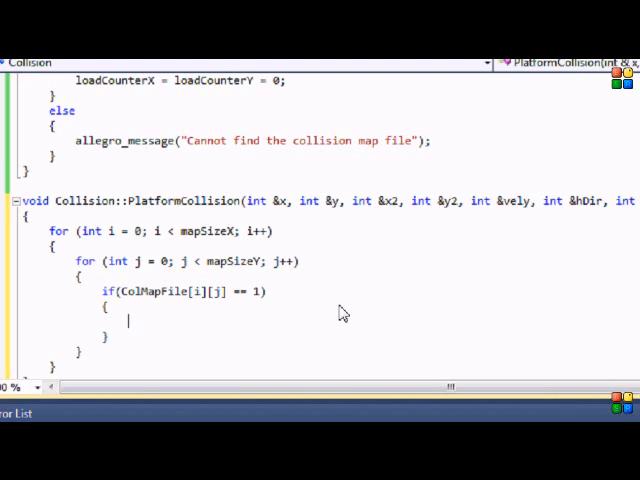
Step: Start the no-collision test with x > i*BlockSize + BlockSize and the y bound against BlockSize
{"action": "type", "text": "if"}
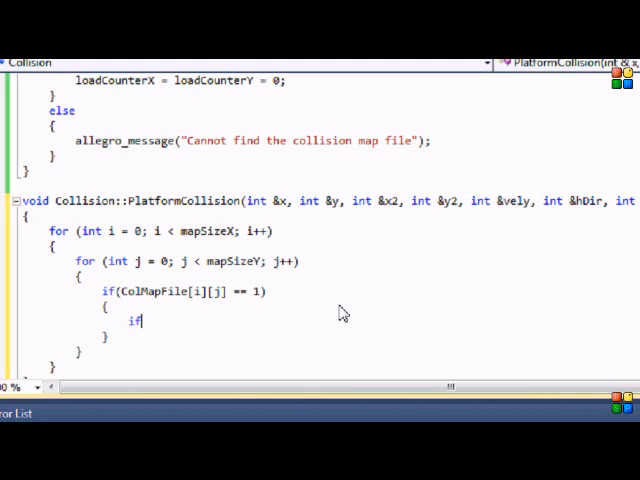
{"action": "type", "text": "(x"}
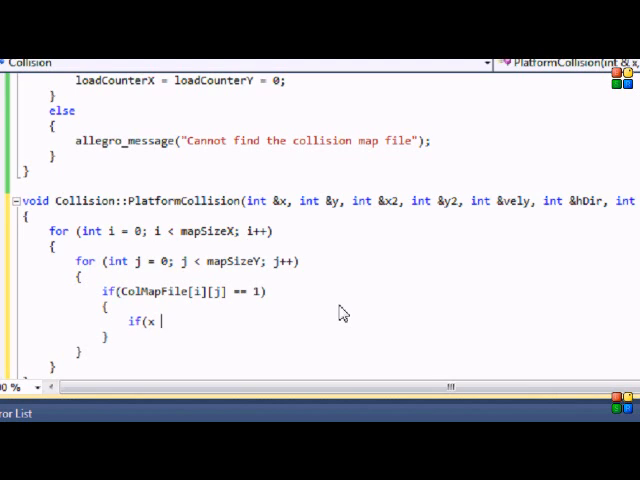
{"action": "type", "text": ">"}
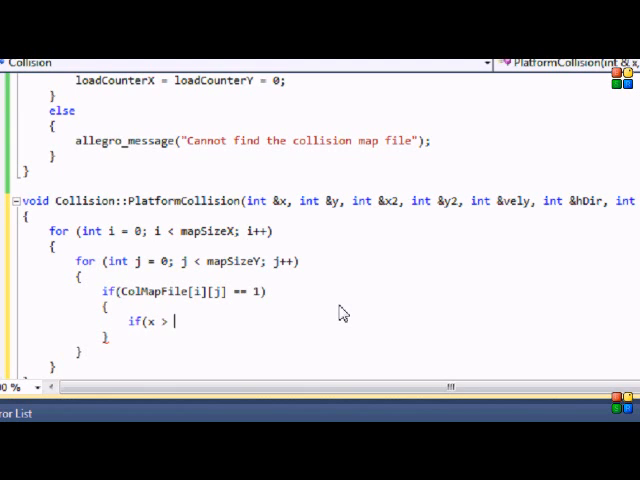
{"action": "type", "text": "i*BlockSize +"}
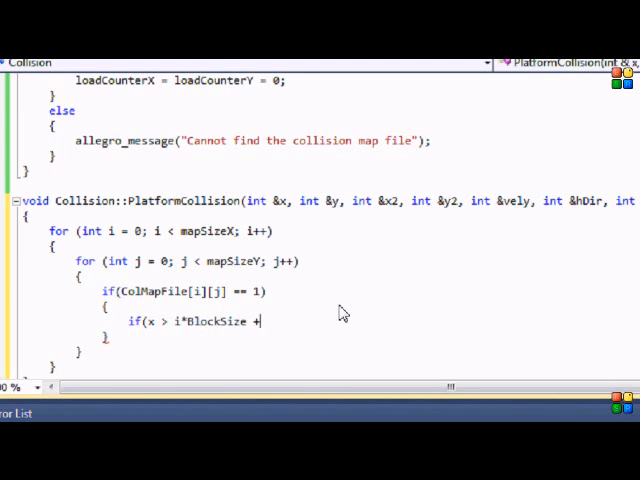
{"action": "type", "text": "Bloc"}
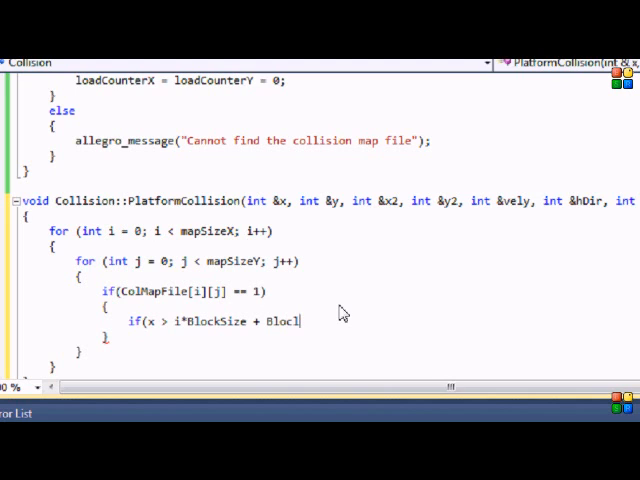
{"action": "type", "text": "kSize || y > j"}
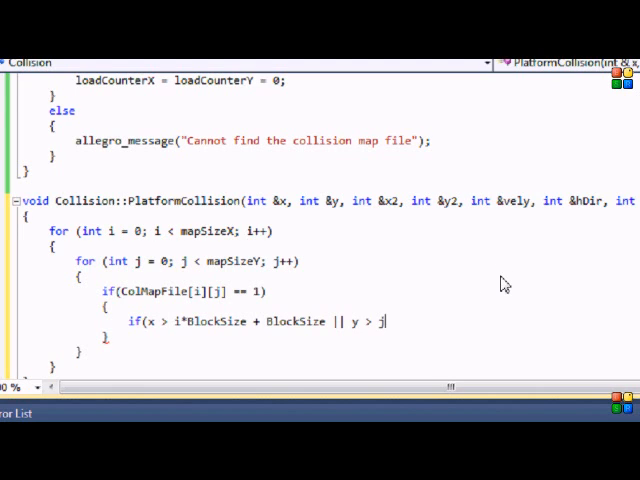
{"action": "type", "text": "*Blocks"}
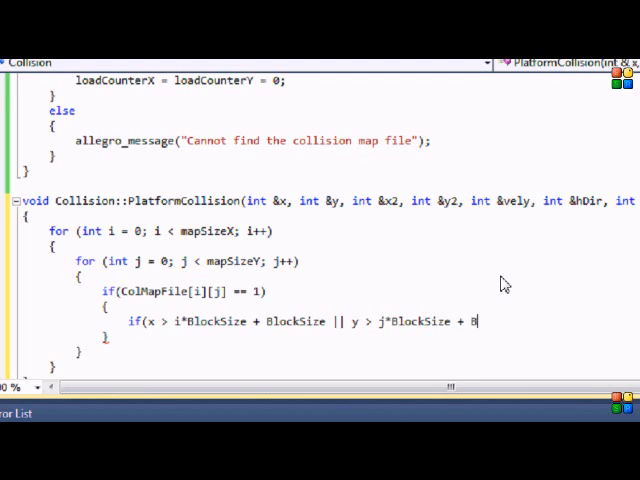
{"action": "type", "text": "BlockSize |"}
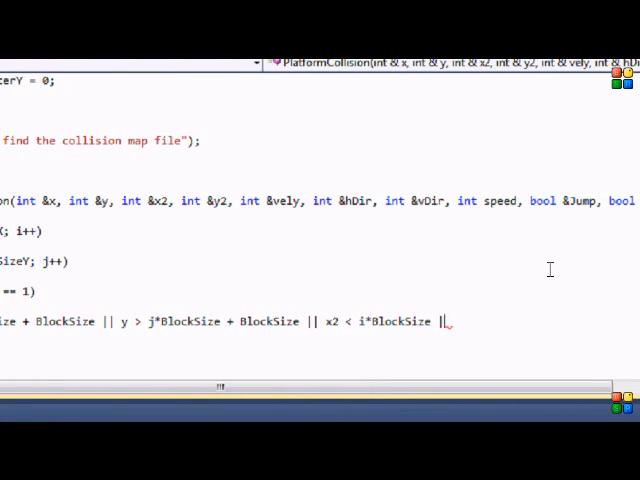
Step: Finish the test with y2 < j*BlockSize, comment it // No Collision and set Platform = false
{"action": "type", "text": "y2"}
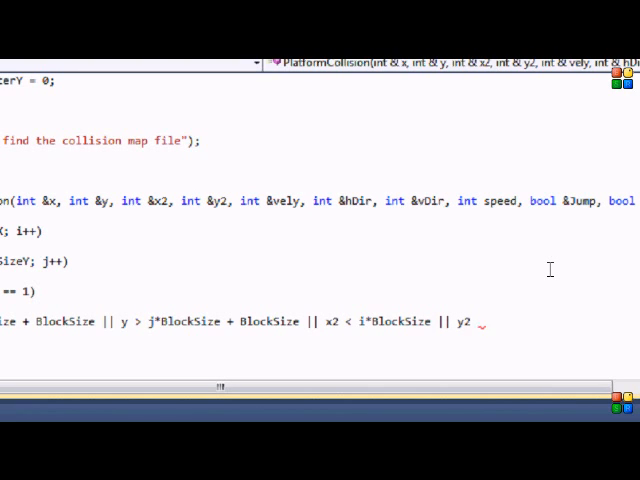
{"action": "type", "text": "< j*b"}
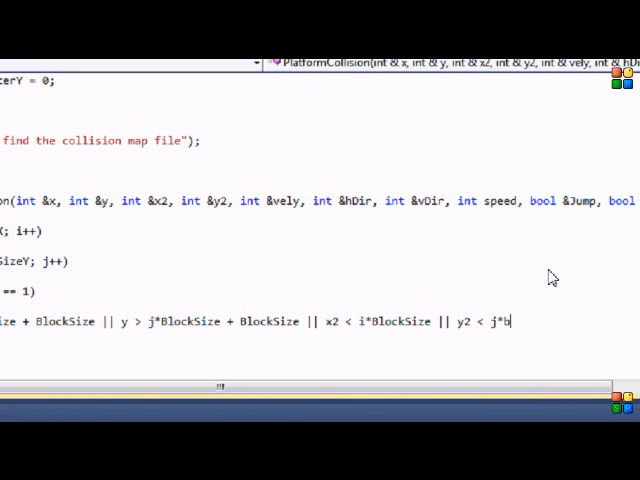
{"action": "type", "text": "locks"}
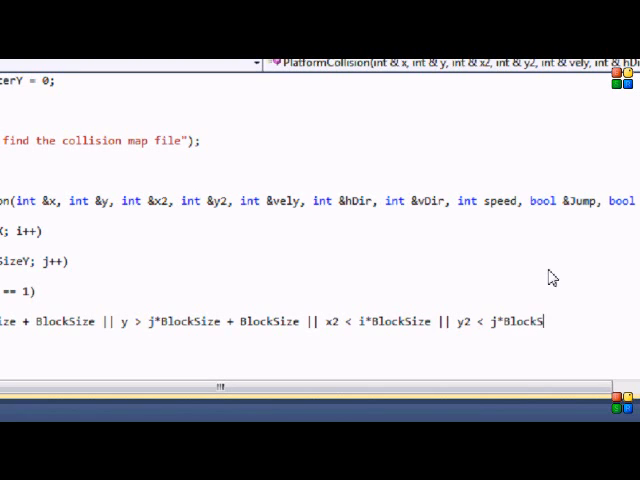
{"action": "type", "text": "ize"}
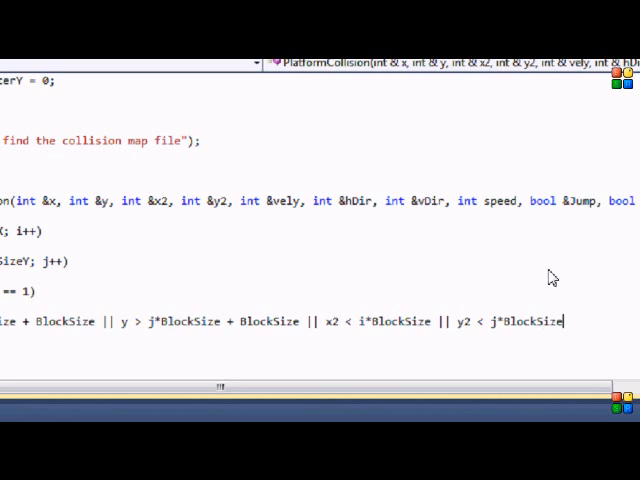
{"action": "type", "text": ")"}
{"action": "type", "text": "{"}
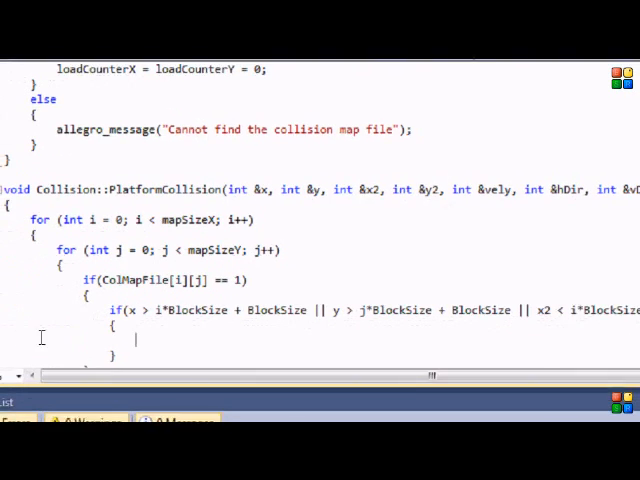
{"action": "type", "text": "// N"}
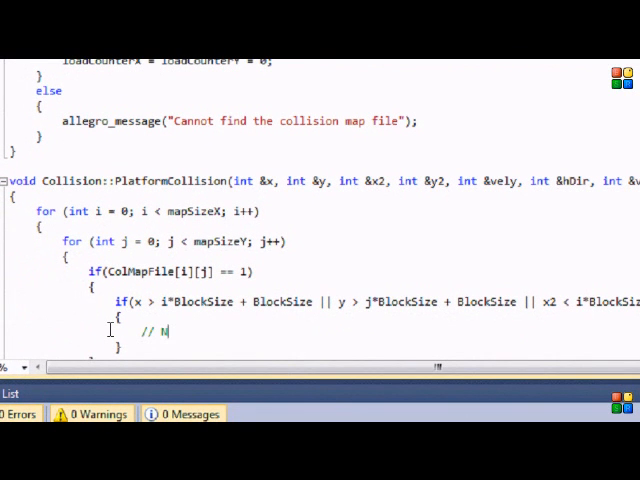
{"action": "type", "text": "o Collision"}
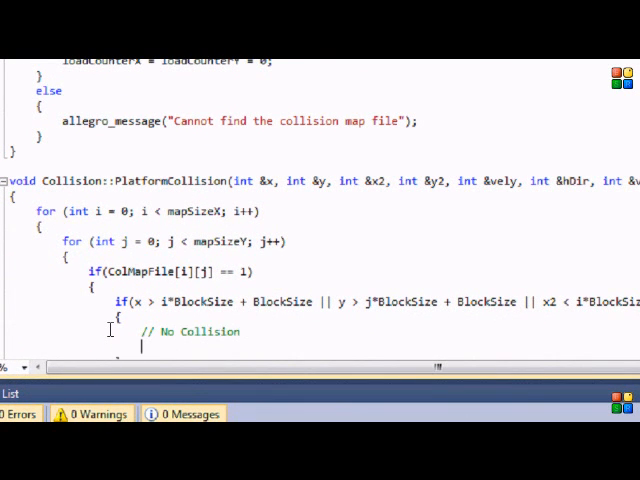
{"action": "type", "text": "Platform ="}
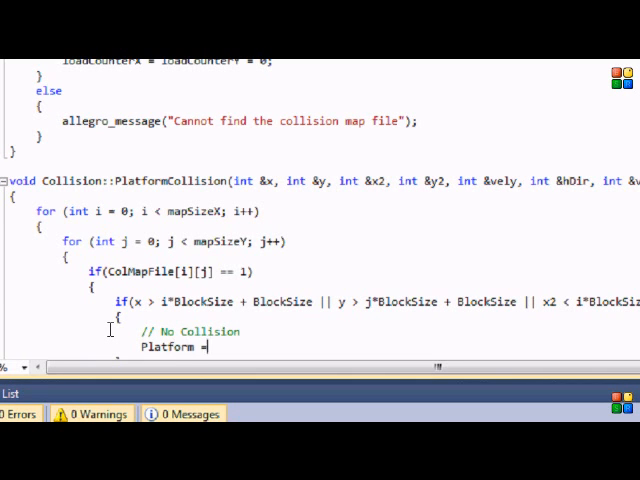
{"action": "type", "text": "false"}
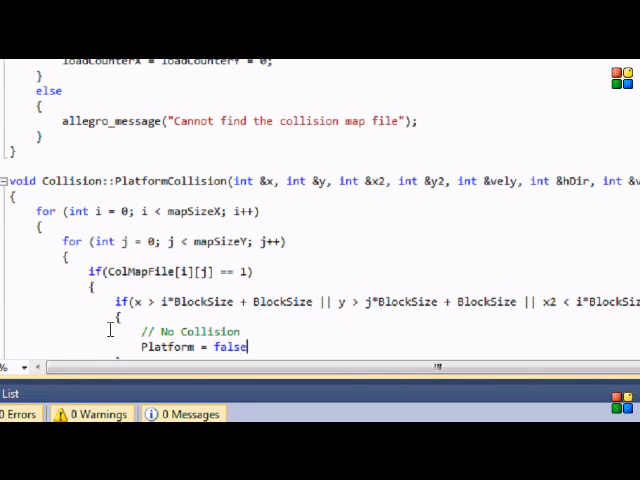
{"action": "scroll", "scroll_direction": "right", "scroll_amount": 3}
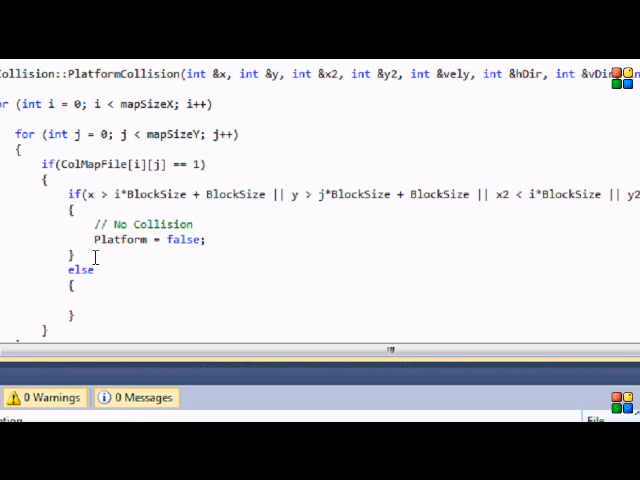
Step: Place the cursor inside the empty else branch after the no-collision check
{"action": "left_click", "coordinate": [70, 296]}
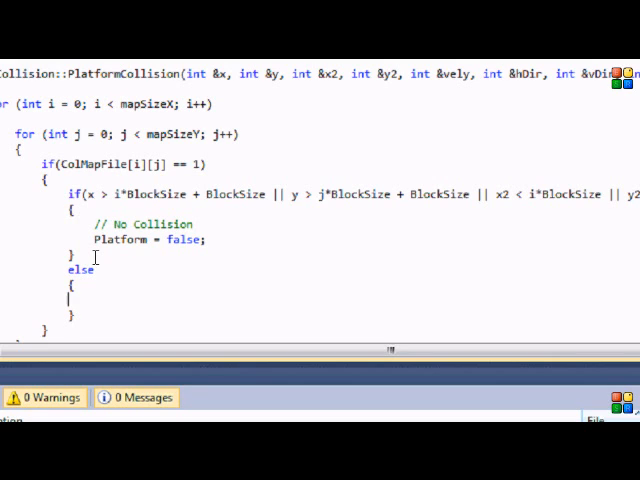
Step: Add the falling check if(vDir == 2 && y - vely <= j*BlockSize) in the else branch
{"action": "type", "text": "m"}
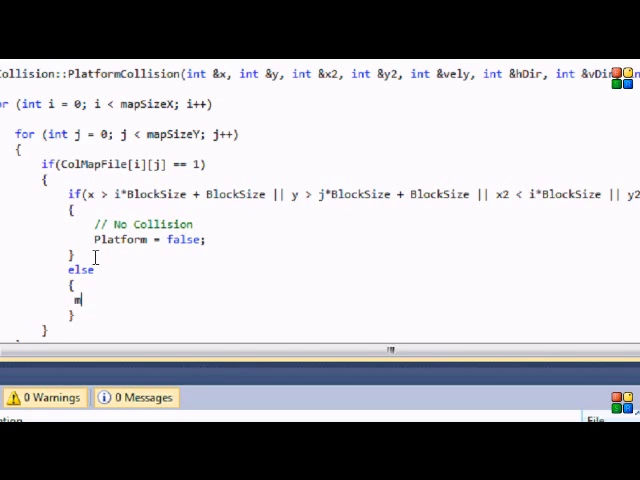
{"action": "key", "text": "Backspace"}
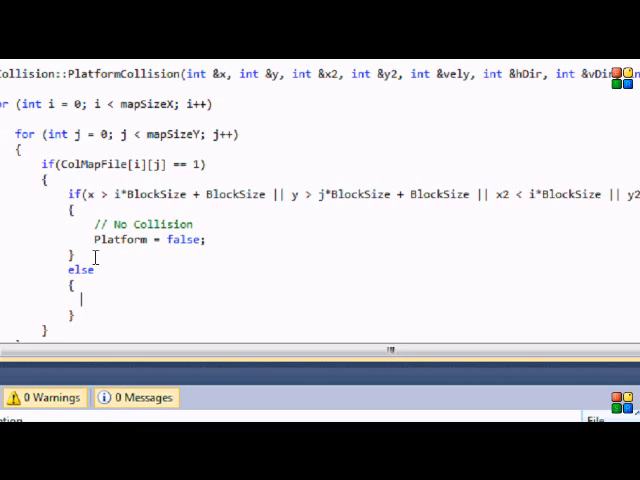
{"action": "type", "text": "if("}
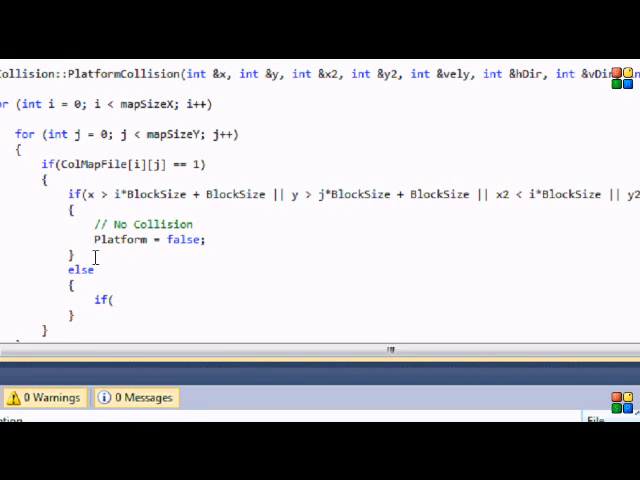
{"action": "type", "text": "vDir == 2"}
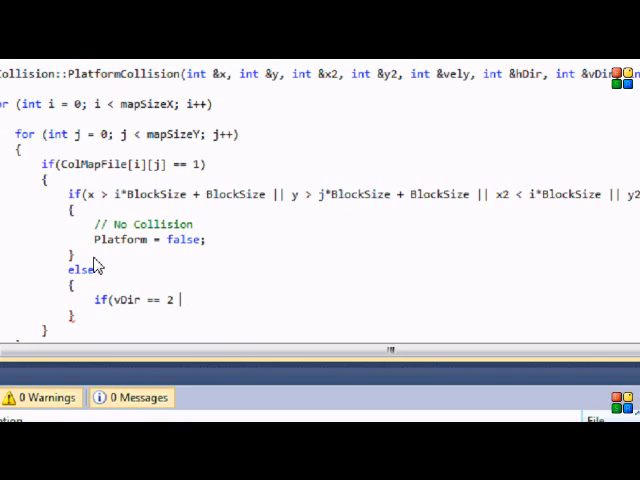
{"action": "type", "text": "&& y - vely <="}
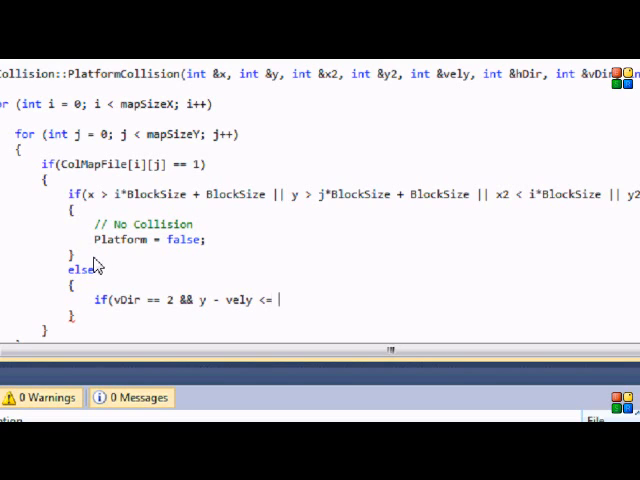
{"action": "type", "text": "j*Blco"}
{"action": "type", "text": "{"}
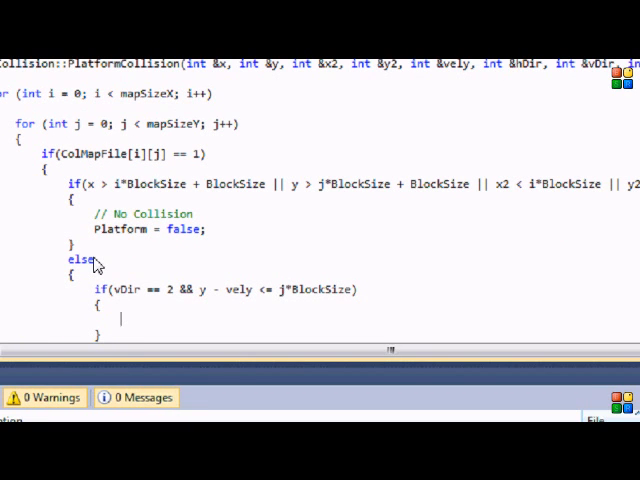
Step: Snap the player with y = j*BlockSize - 10 and begin y2 = y +
{"action": "type", "text": "y = j*BlockSize - 10;"}
{"action": "type", "text": "y2 = y"}
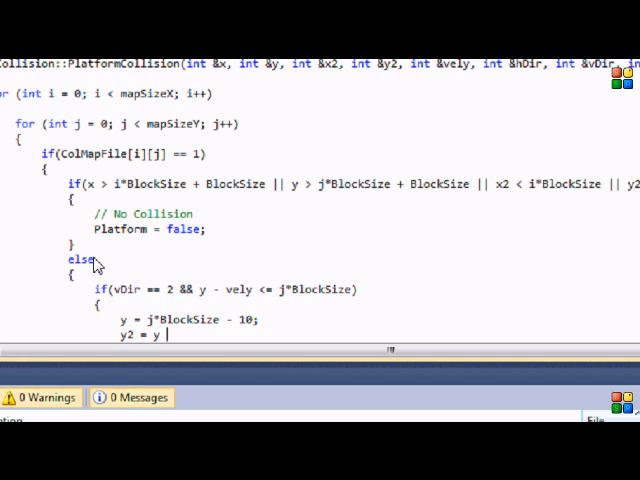
{"action": "type", "text": "+"}
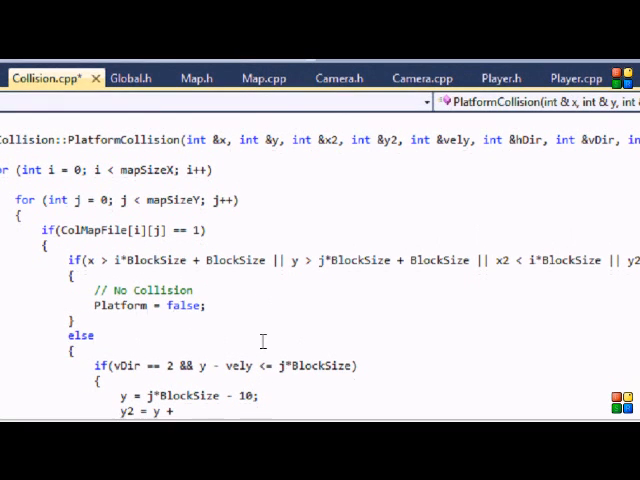
Step: Complete the landing block with Platform = true, Jump = true and vely = 0
{"action": "scroll", "scroll_direction": "down", "scroll_amount": 3}
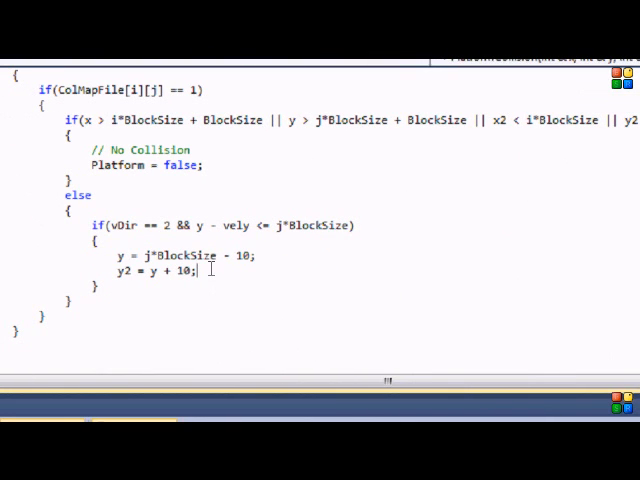
{"action": "type", "text": "Platform = true"}
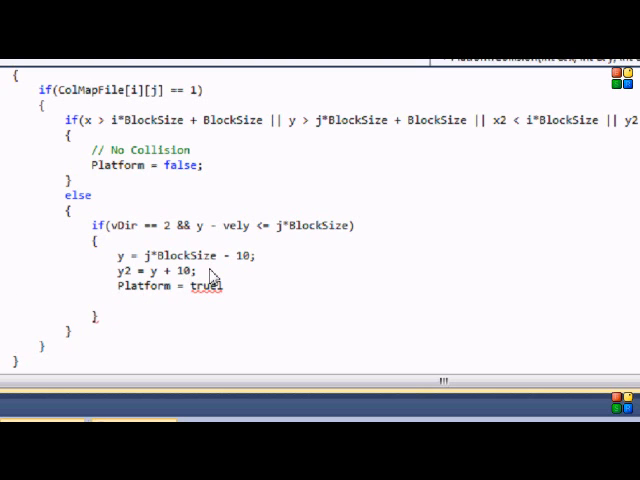
{"action": "type", "text": "Jump = true;"}
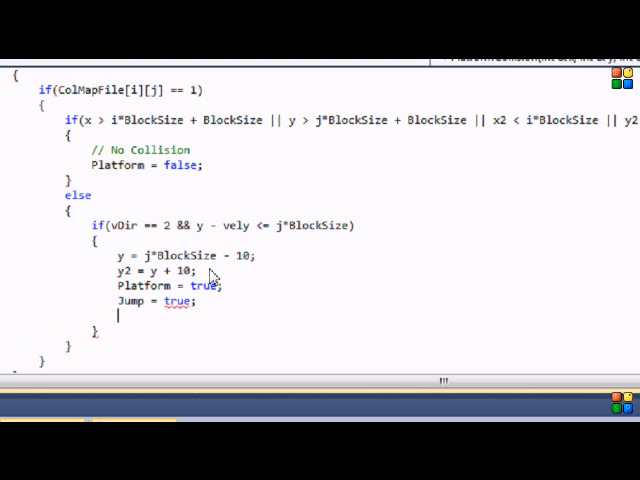
{"action": "type", "text": "vely = 0;"}
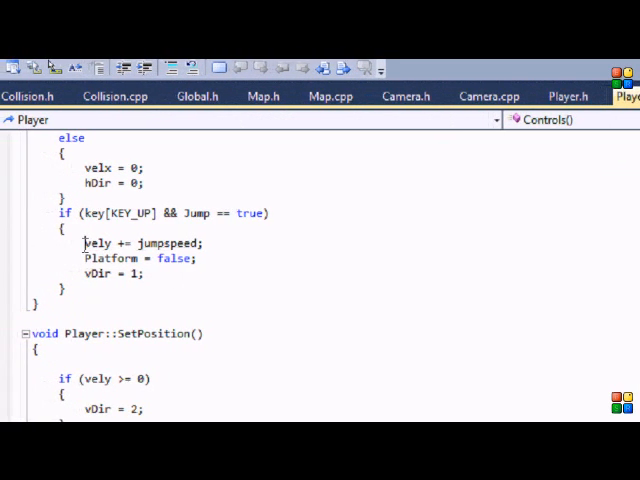
Step: Review vely in the jump code, the y += vely update and the vDir = 2 line in Player.cpp
{"action": "double_click", "coordinate": [96, 244]}
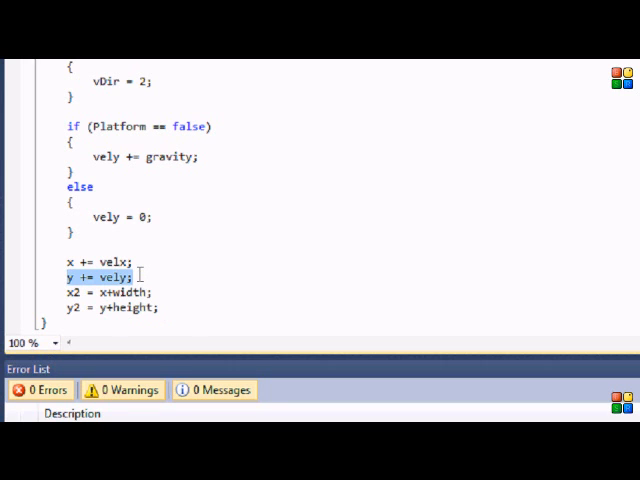
{"action": "left_click", "coordinate": [156, 188]}
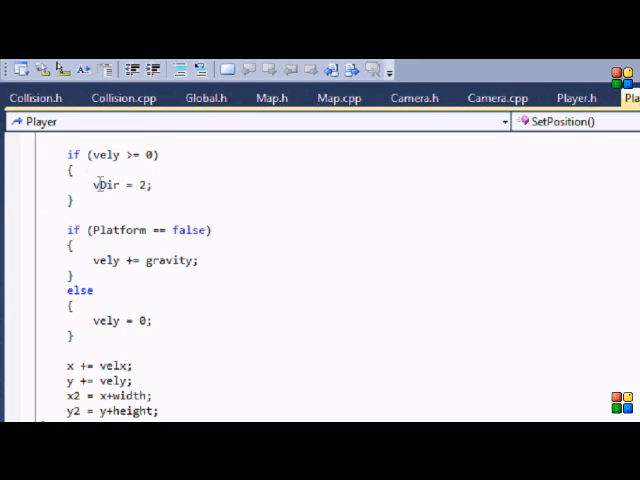
{"action": "triple_click", "coordinate": [118, 184]}
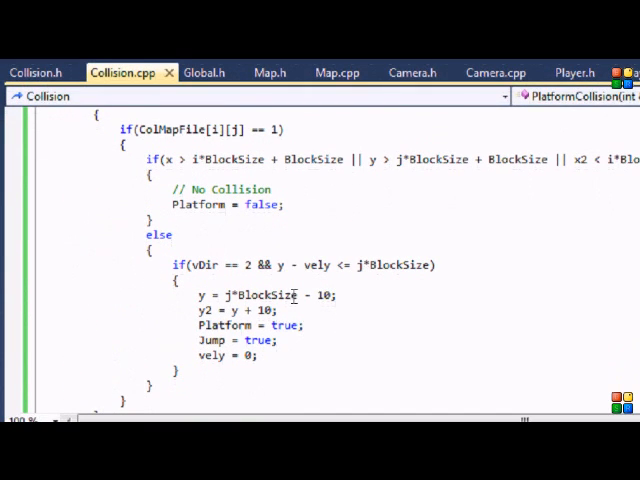
{"action": "left_click_drag", "start_coordinate": [270, 264], "coordinate": [330, 264]}
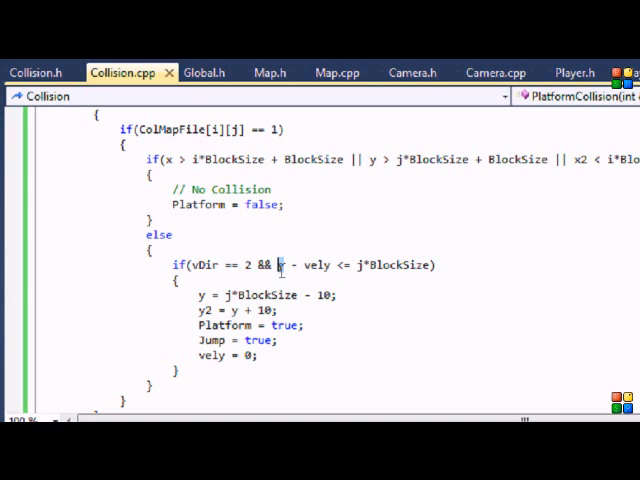
{"action": "double_click", "coordinate": [320, 264]}
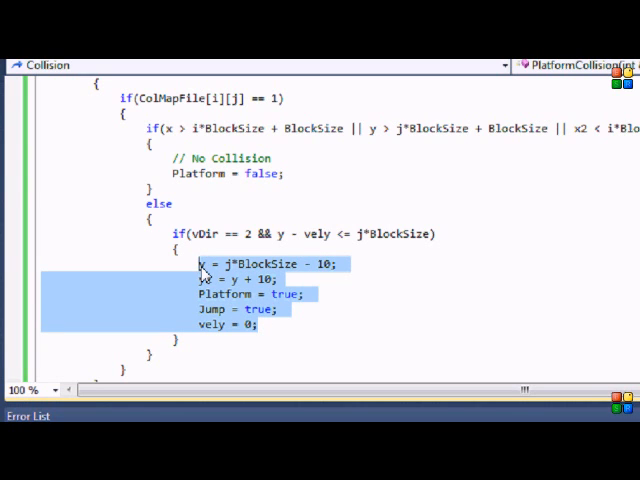
{"action": "left_click", "coordinate": [270, 308]}
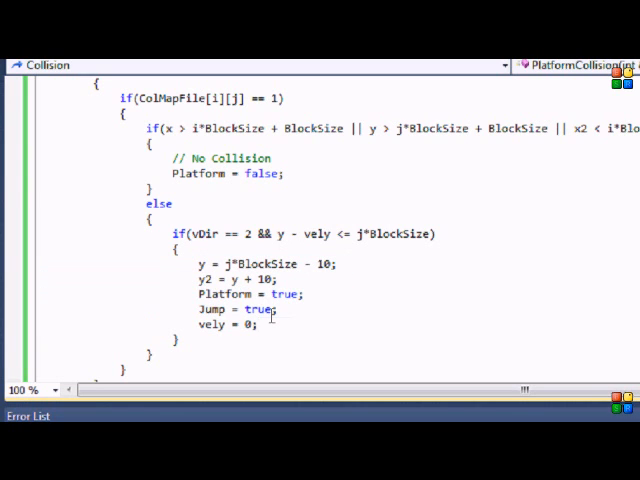